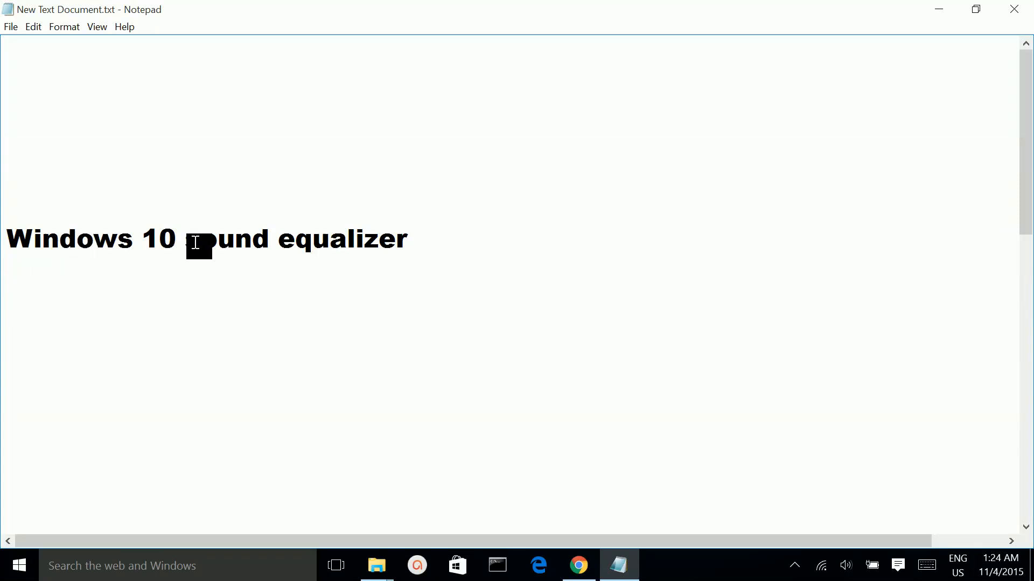
mouse_move(621, 339)
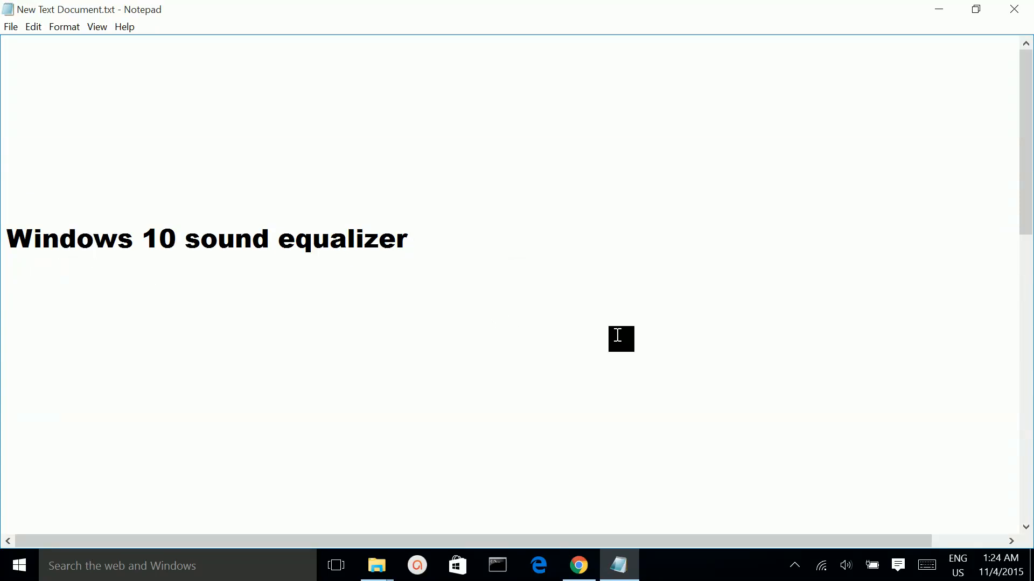
mouse_move(794, 566)
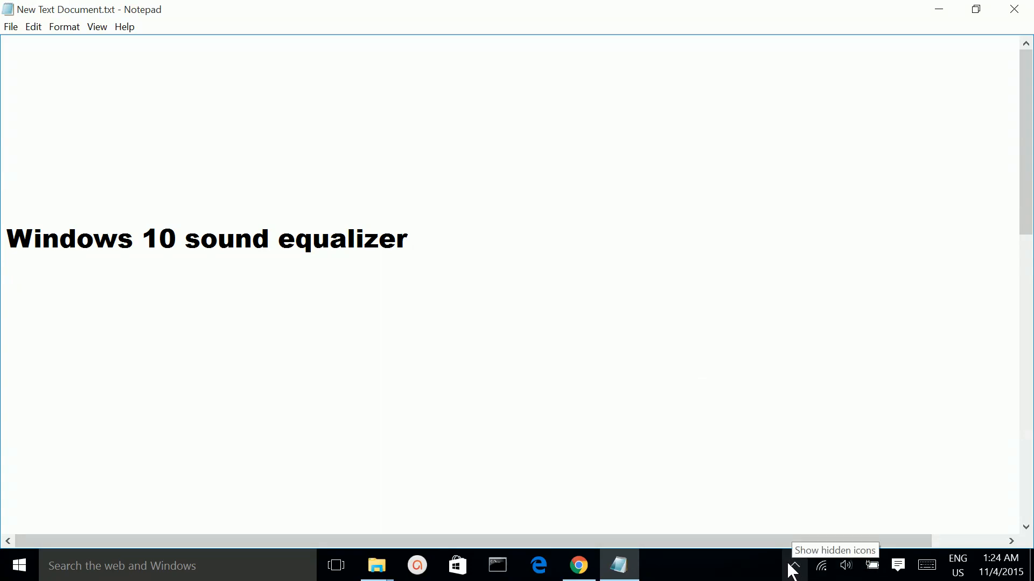
- Open Dell Audio from the hidden system tray icons
left_click(794, 565)
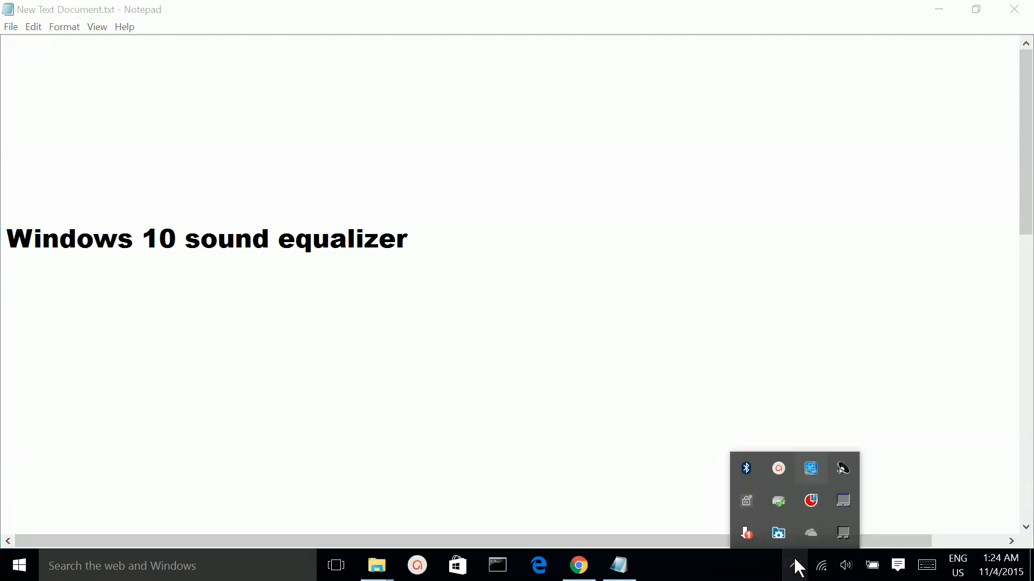
mouse_move(842, 469)
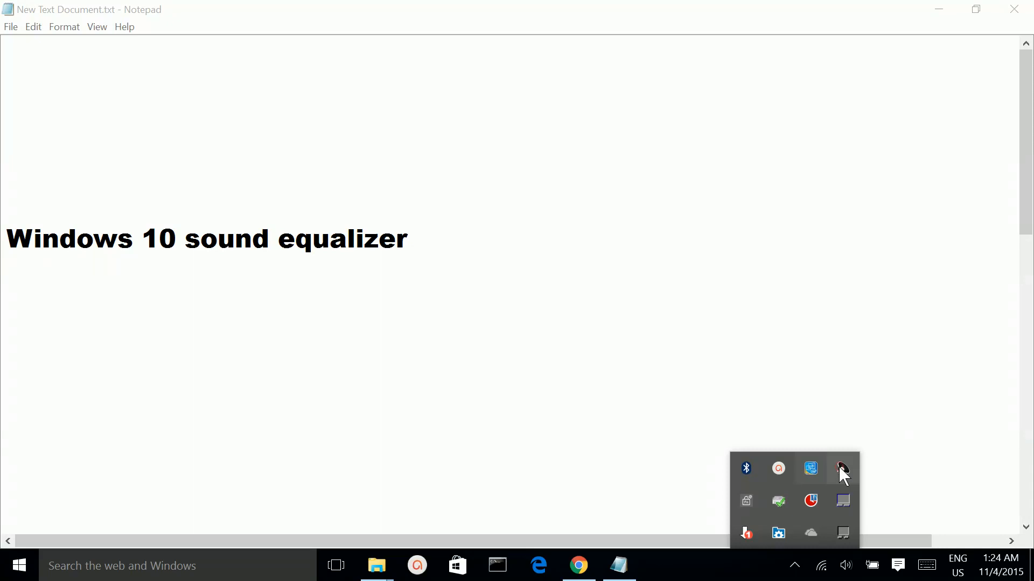
left_click(842, 469)
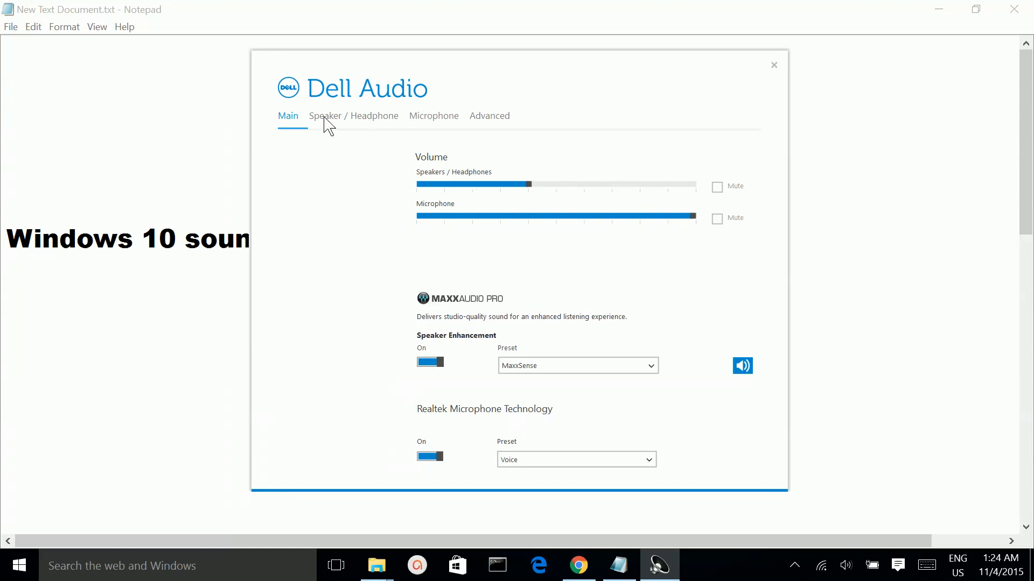
mouse_move(353, 125)
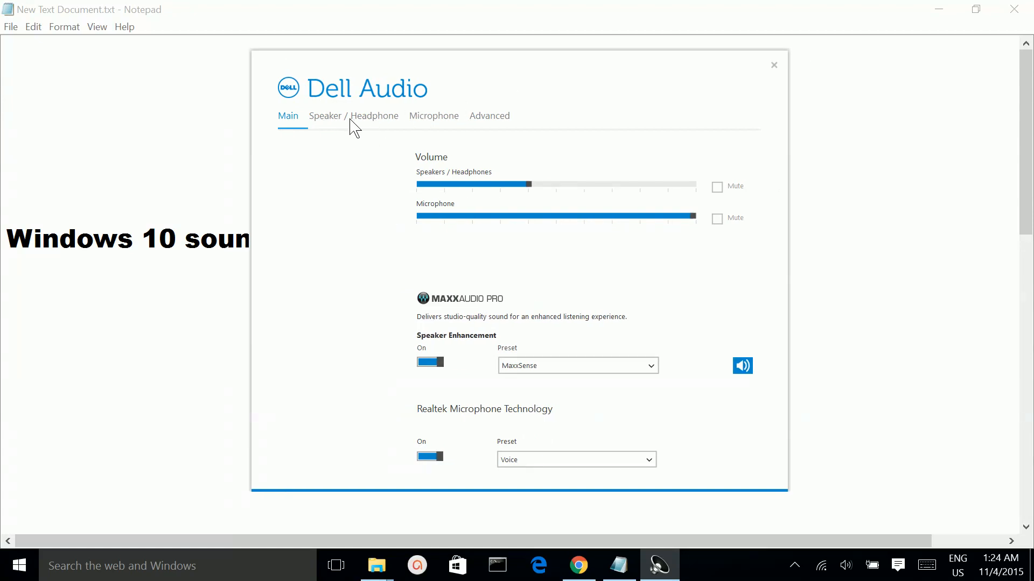
- Show the Speaker / Headphone ten-band Equalizer (31 Hz to 16 kHz)
left_click(352, 116)
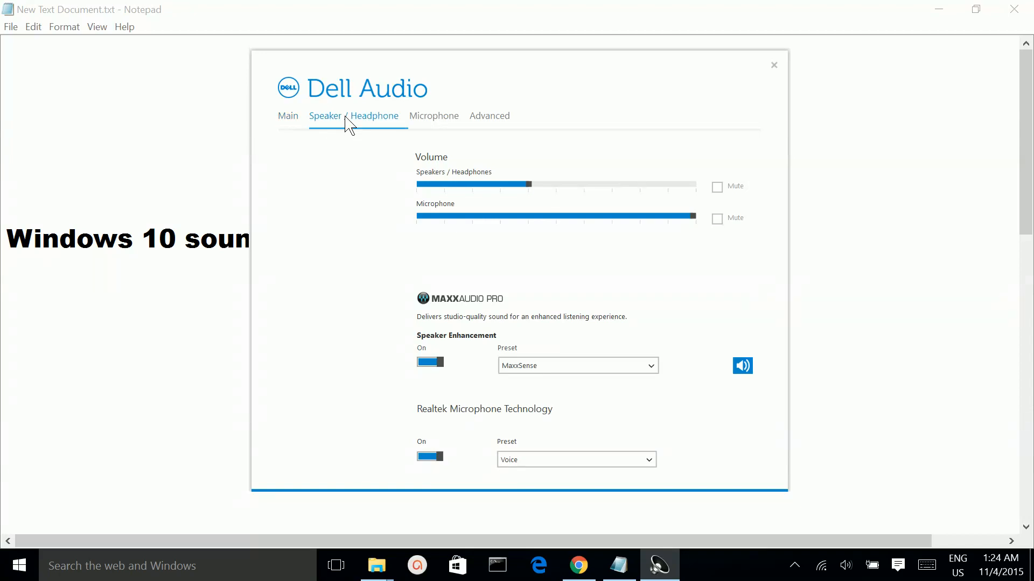
left_click(354, 116)
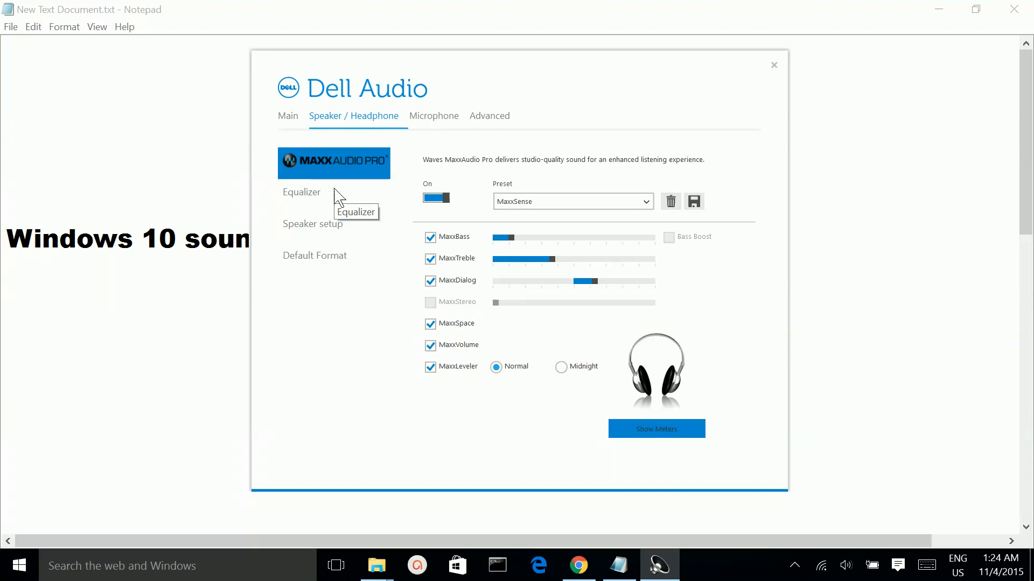
left_click(301, 193)
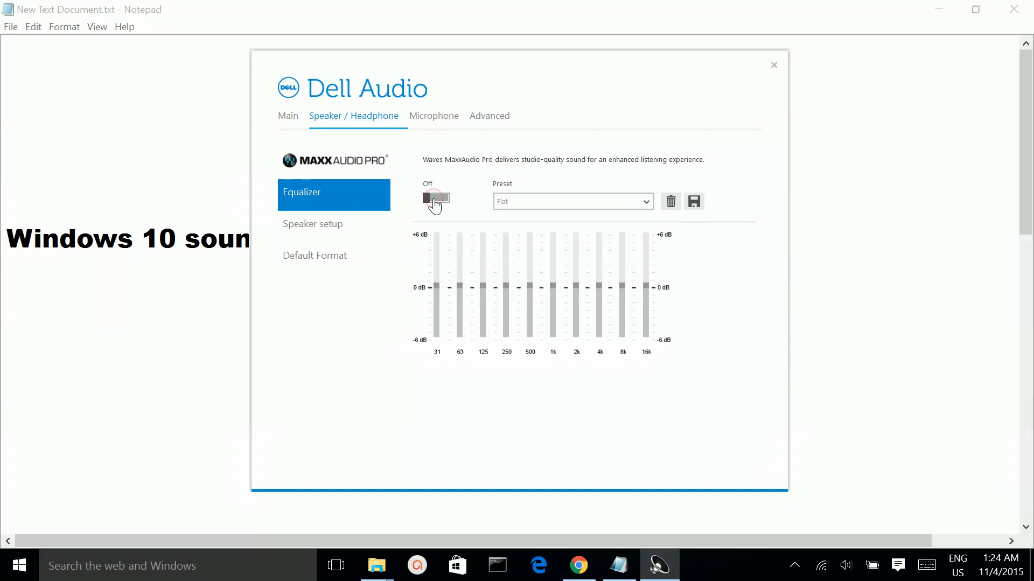
- Switch the equalizer On, try the Pop, Jazz and Dance presets, then return to Flat
left_click(436, 198)
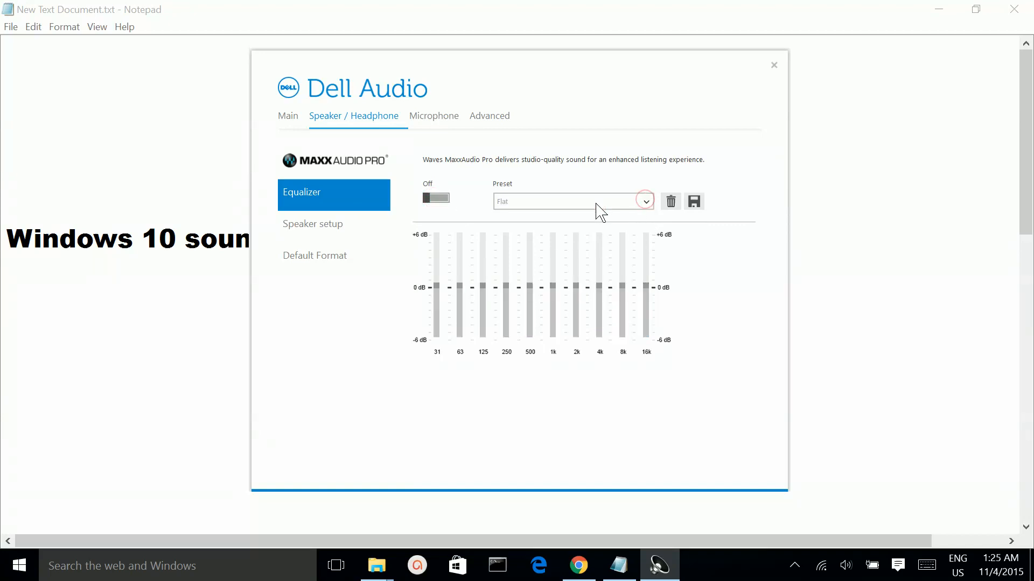
left_click(436, 198)
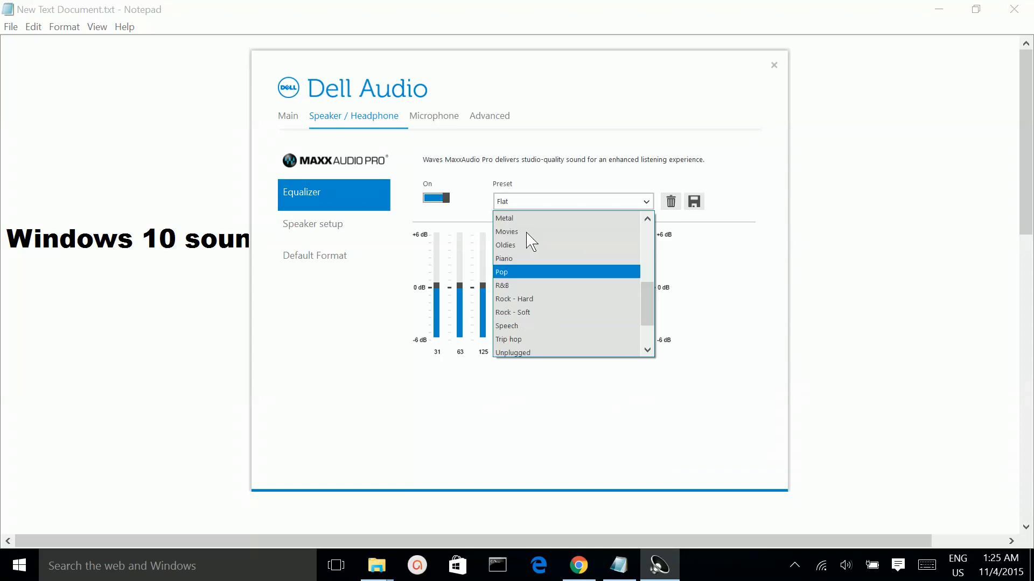
left_click(501, 272)
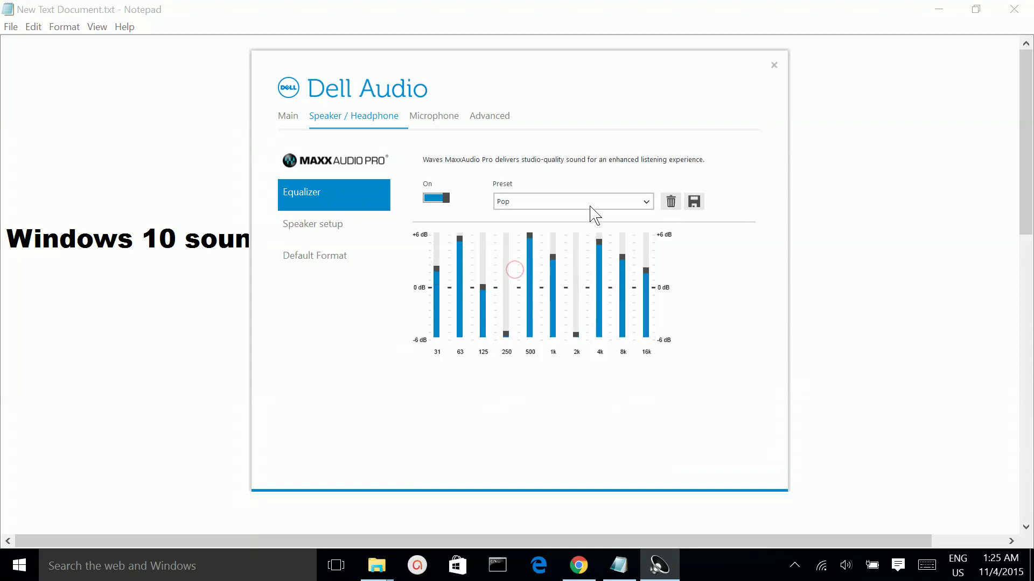
left_click(571, 202)
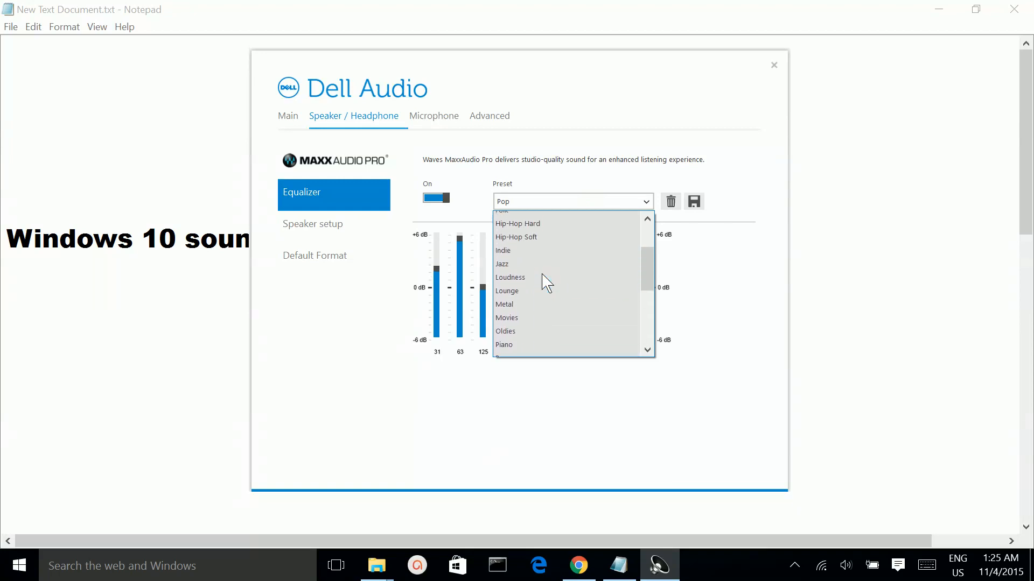
left_click(501, 263)
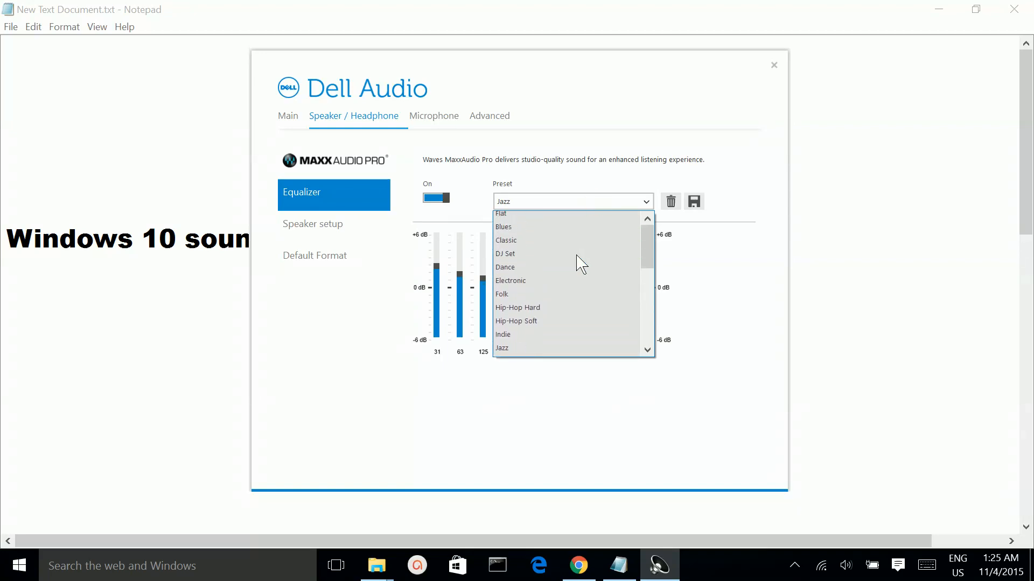
left_click(505, 267)
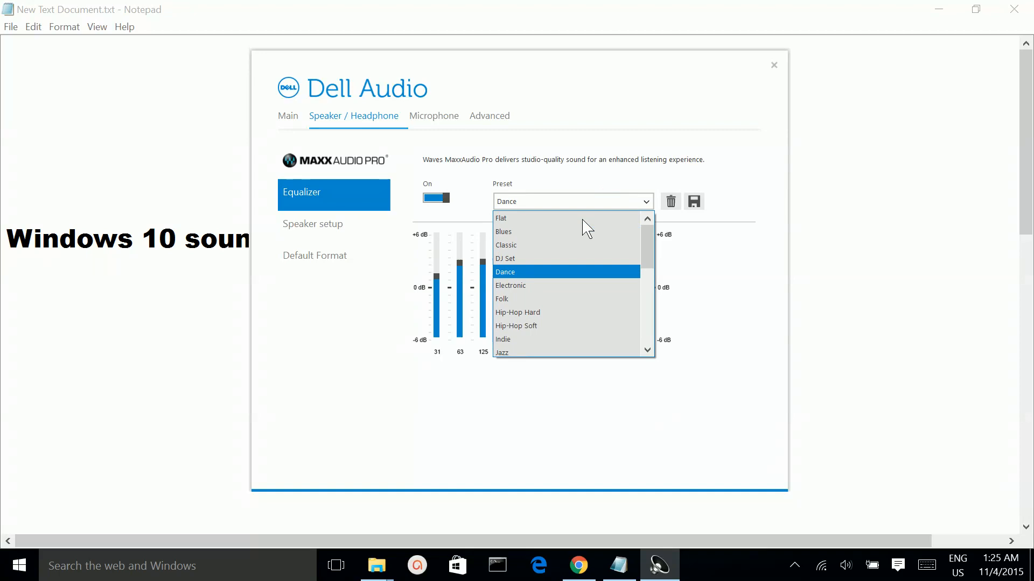
left_click(506, 245)
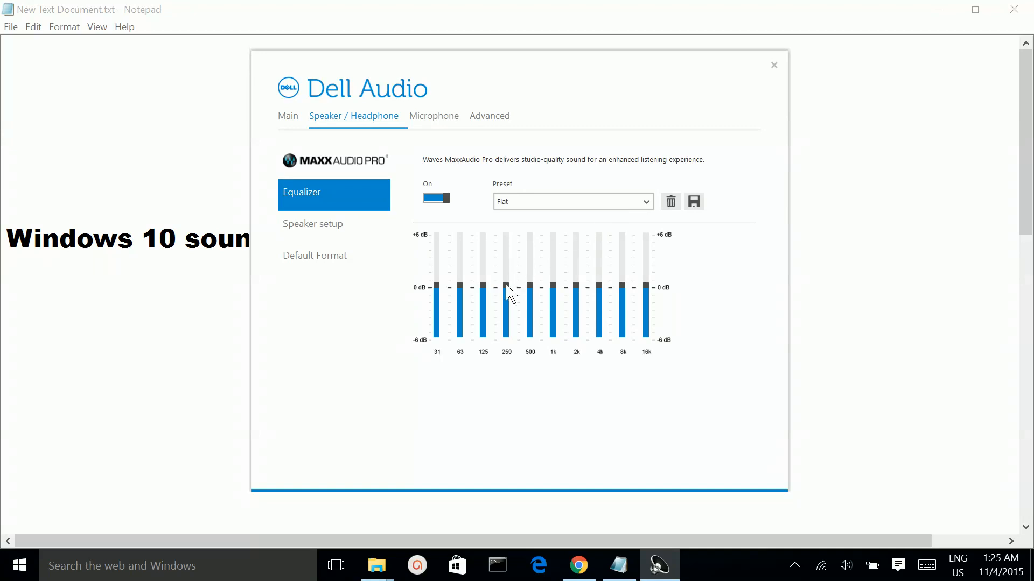
- Drag the 250 Hz and a neighbouring band upward, then switch the equalizer Off
left_click_drag(506, 288, 506, 249)
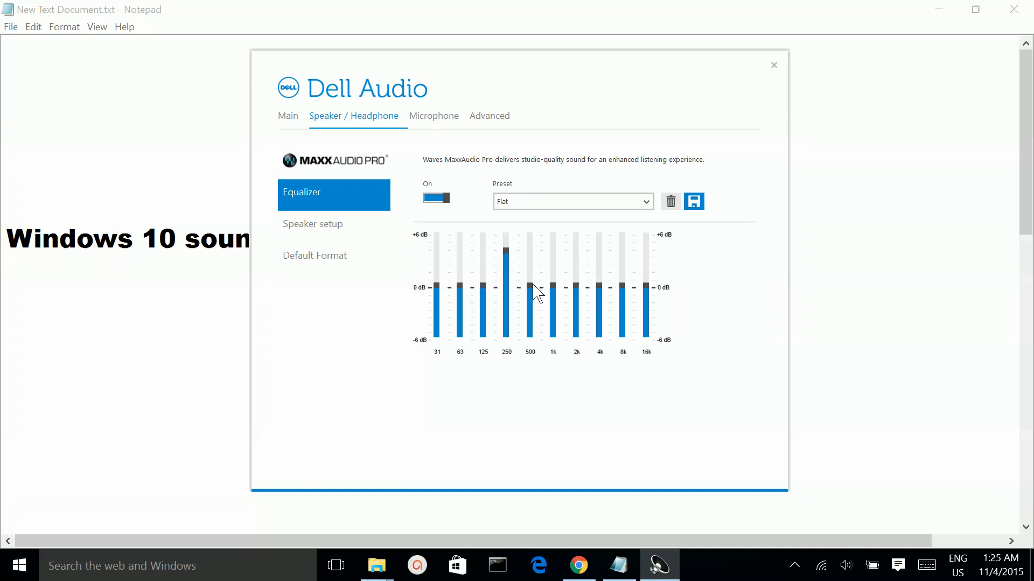
left_click_drag(435, 288, 436, 258)
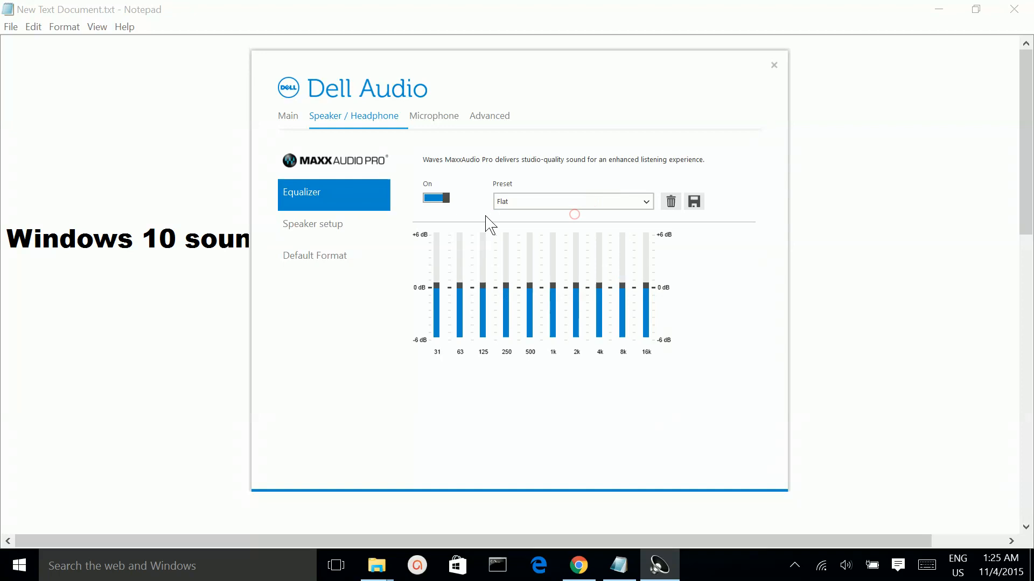
left_click(436, 197)
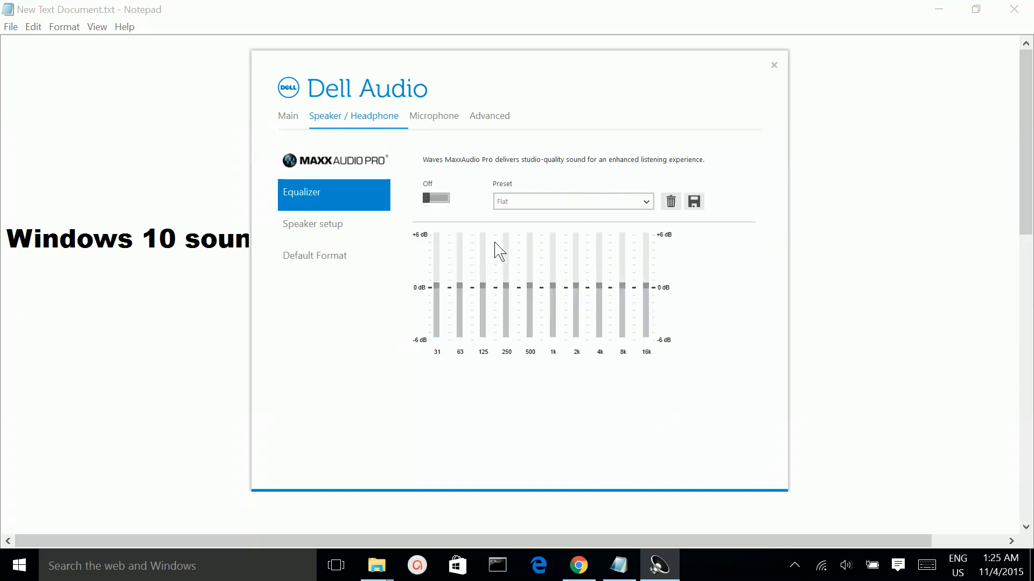
mouse_move(389, 268)
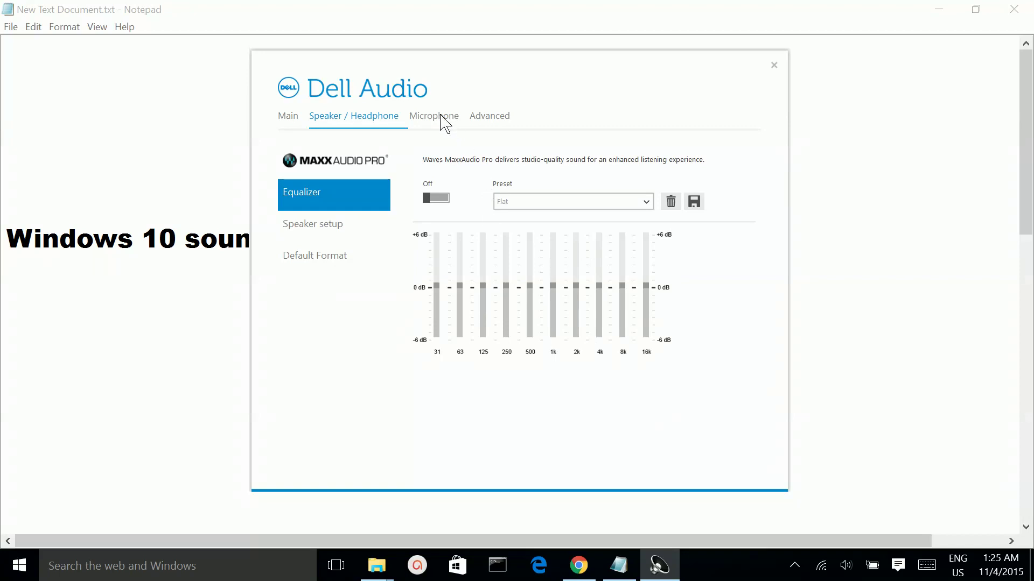
- Review the Microphone effects, Levels and Default Format pages, then return to Speaker / Headphone
left_click(434, 116)
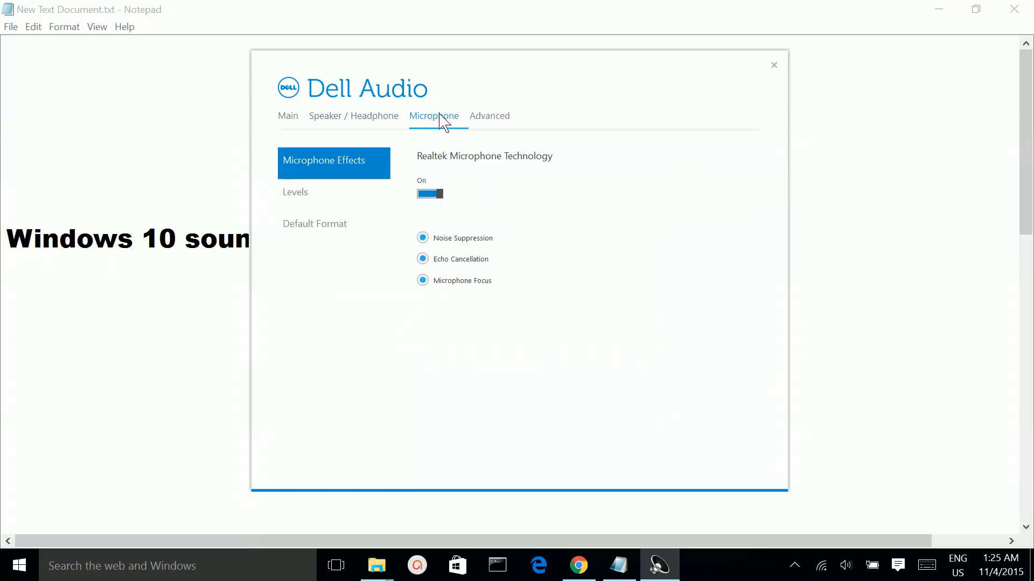
left_click(295, 192)
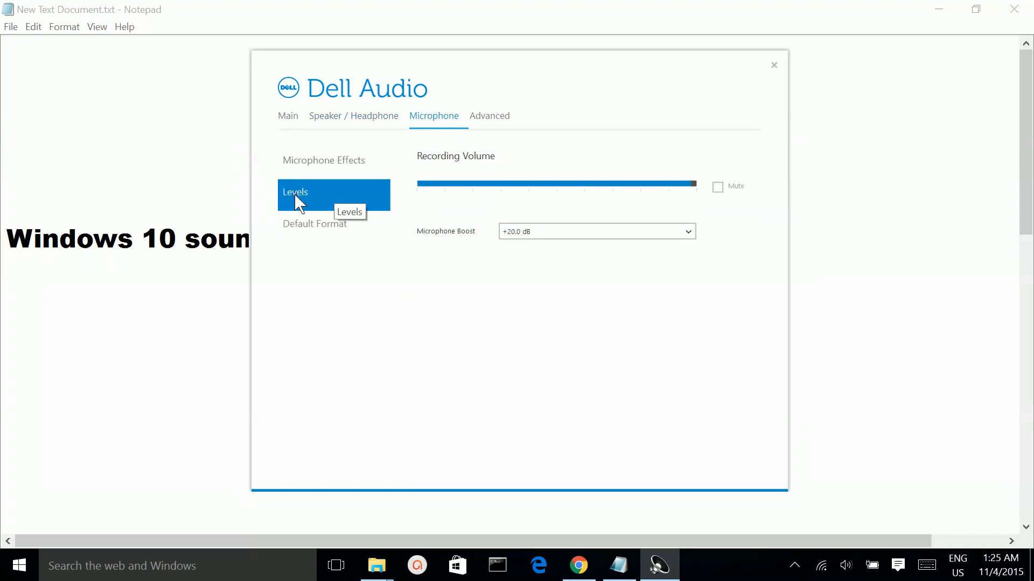
left_click(314, 223)
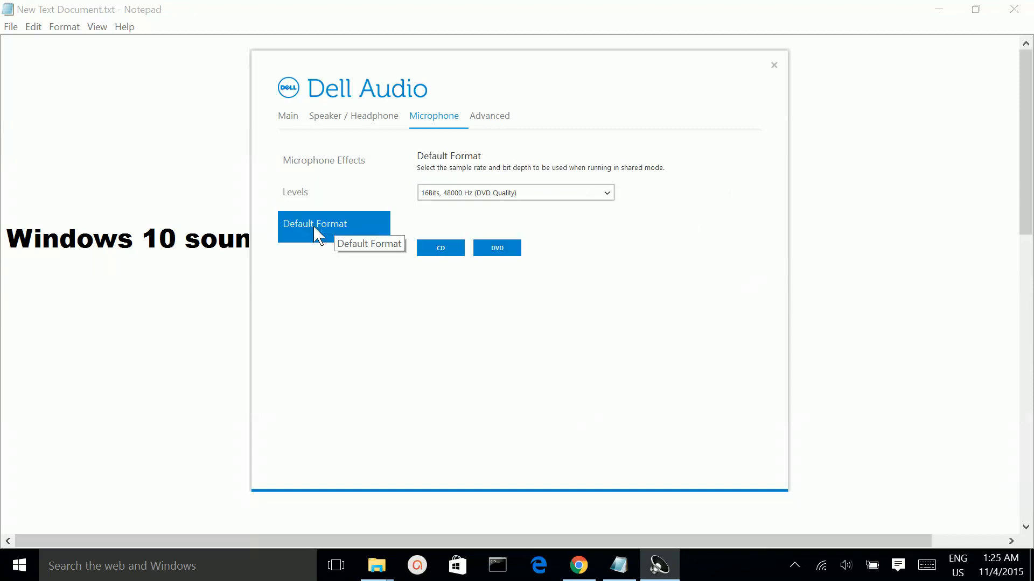
left_click(364, 116)
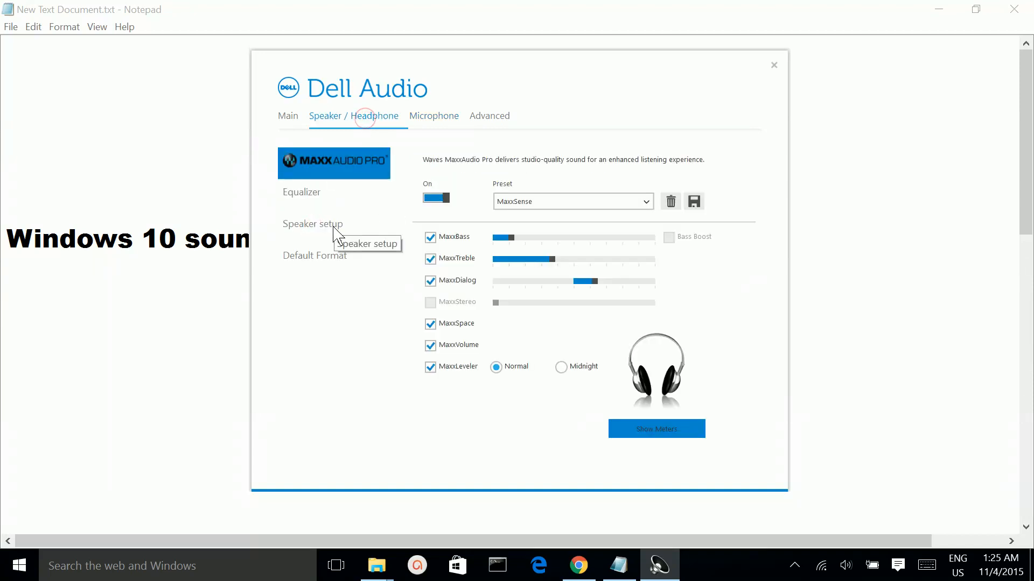
- Play a speaker test sound on Speaker setup and check the Medium headphone size options
left_click(312, 224)
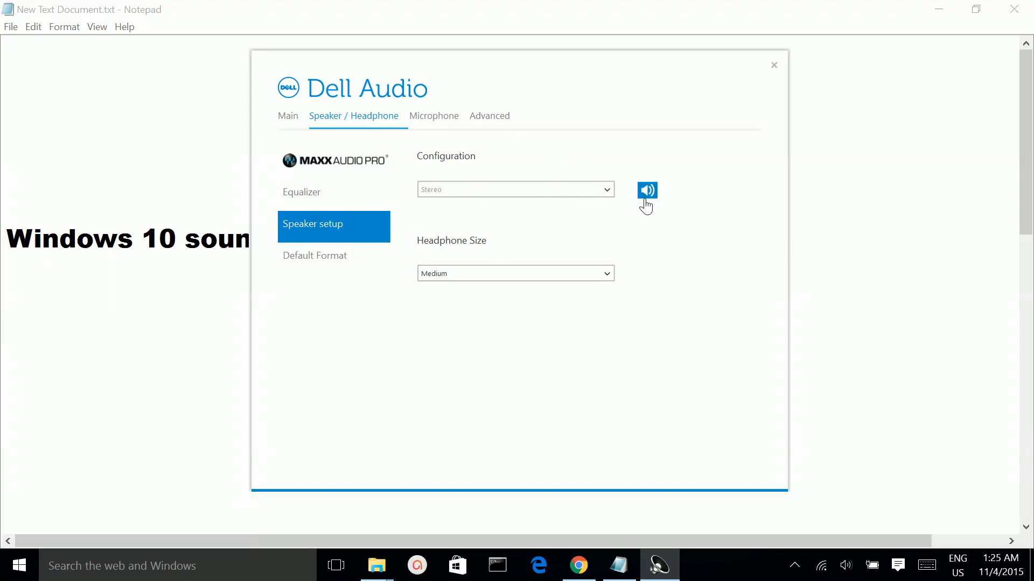
left_click(647, 191)
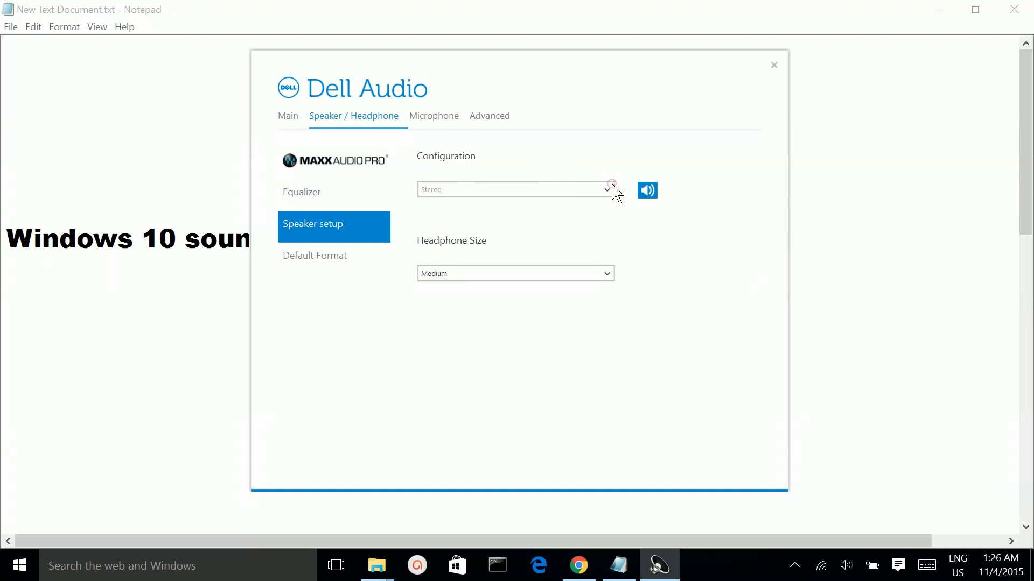
mouse_move(606, 280)
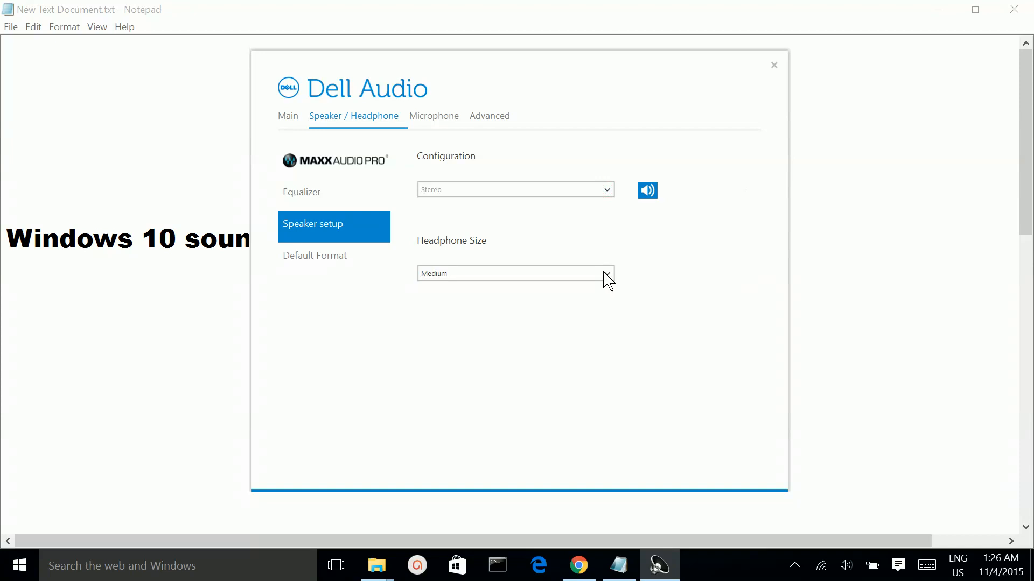
left_click(606, 273)
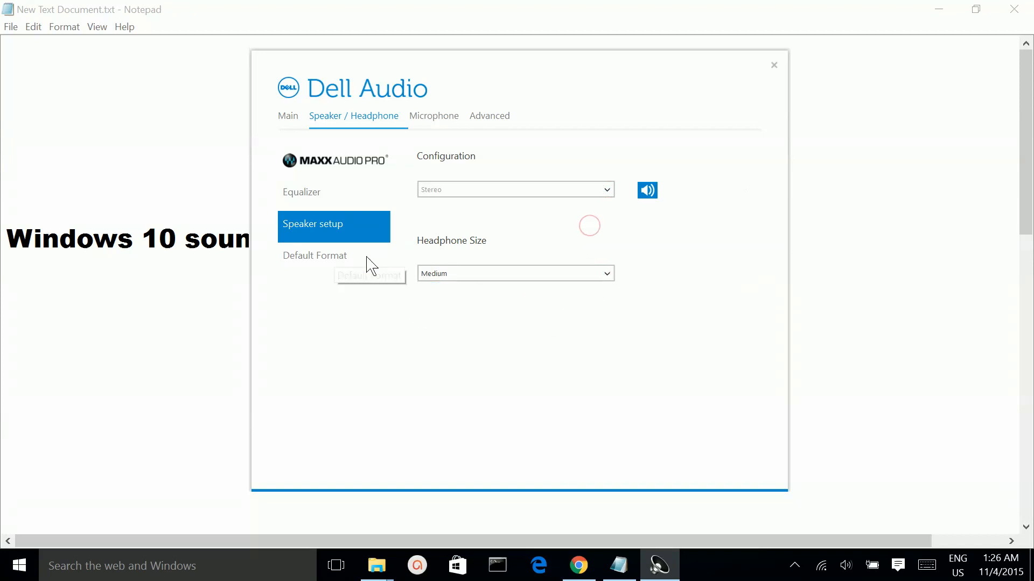
- Check the speaker Default Format options, keeping 24Bits, 48000 Hz (Studio Quality), and return to Equalizer
left_click(314, 256)
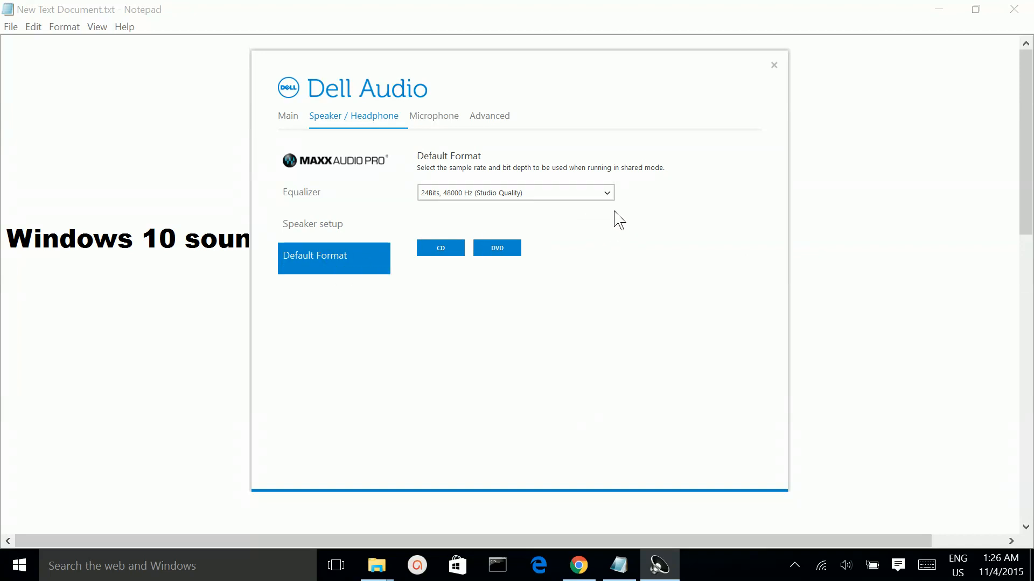
left_click(607, 193)
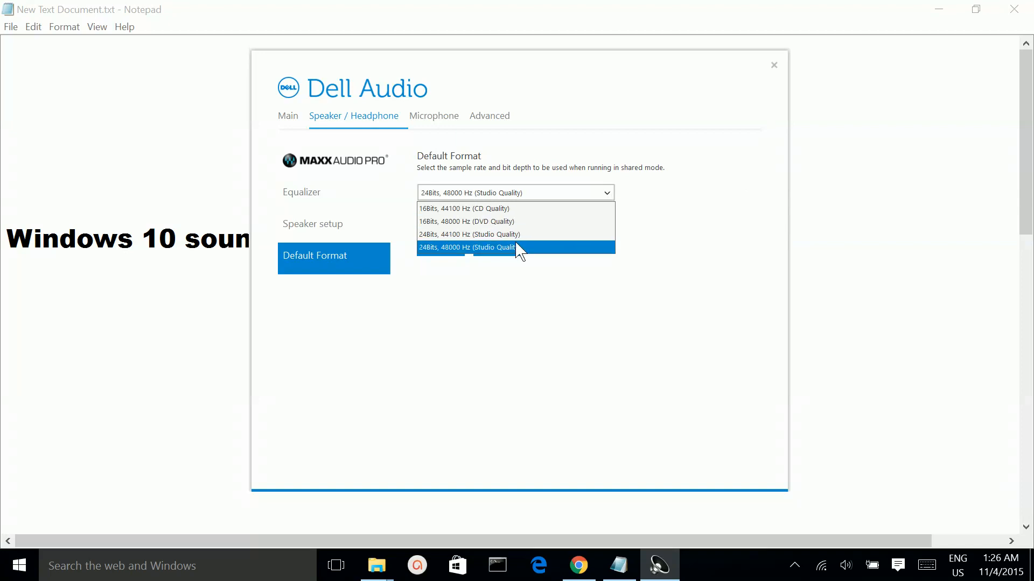
mouse_move(653, 256)
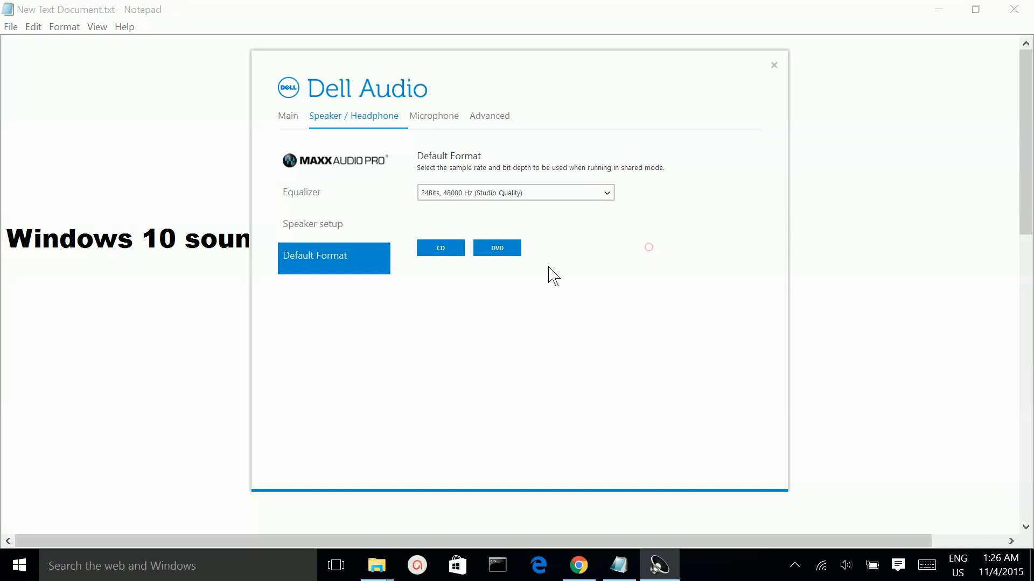
left_click(301, 192)
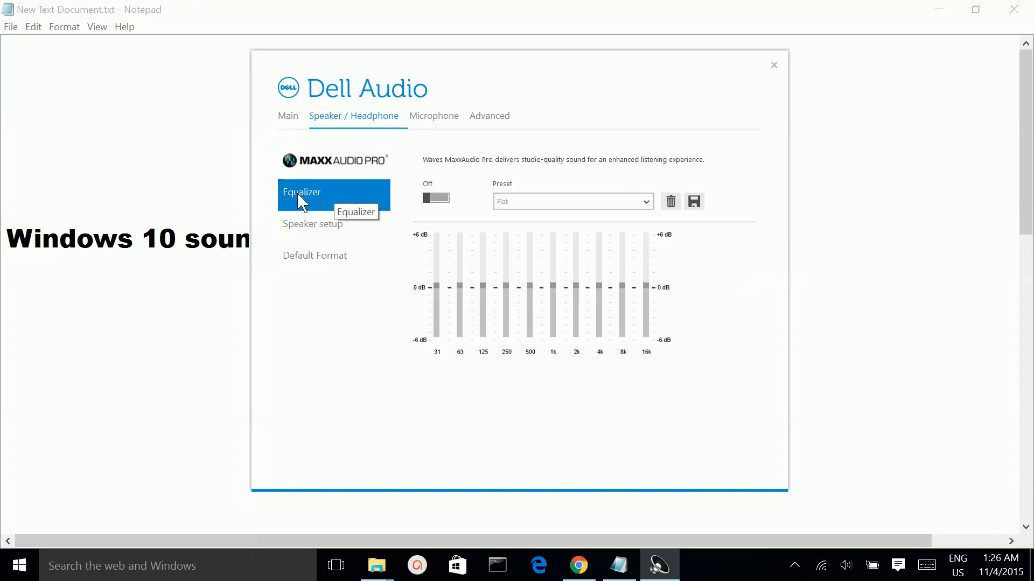
mouse_move(560, 80)
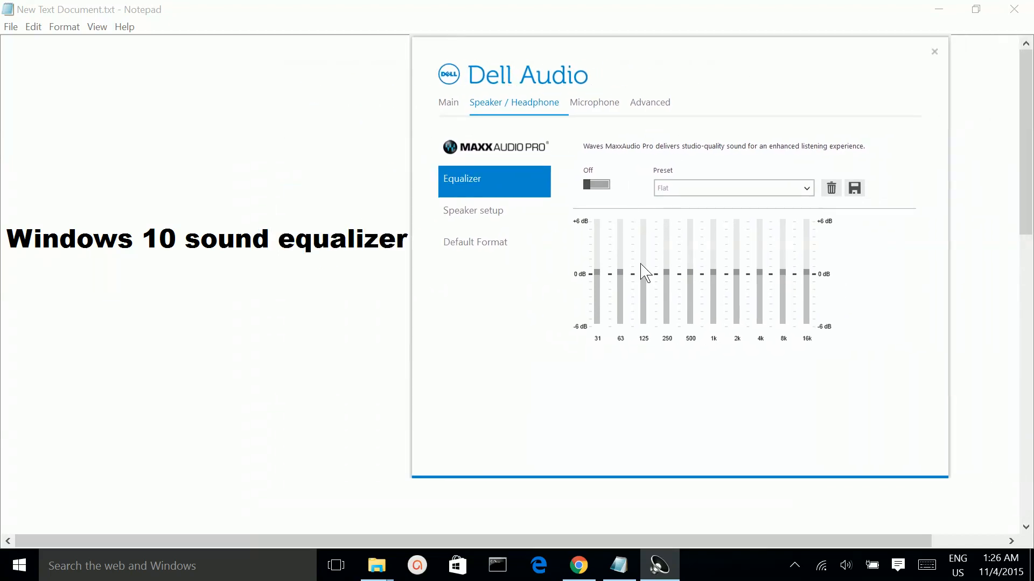
mouse_move(706, 288)
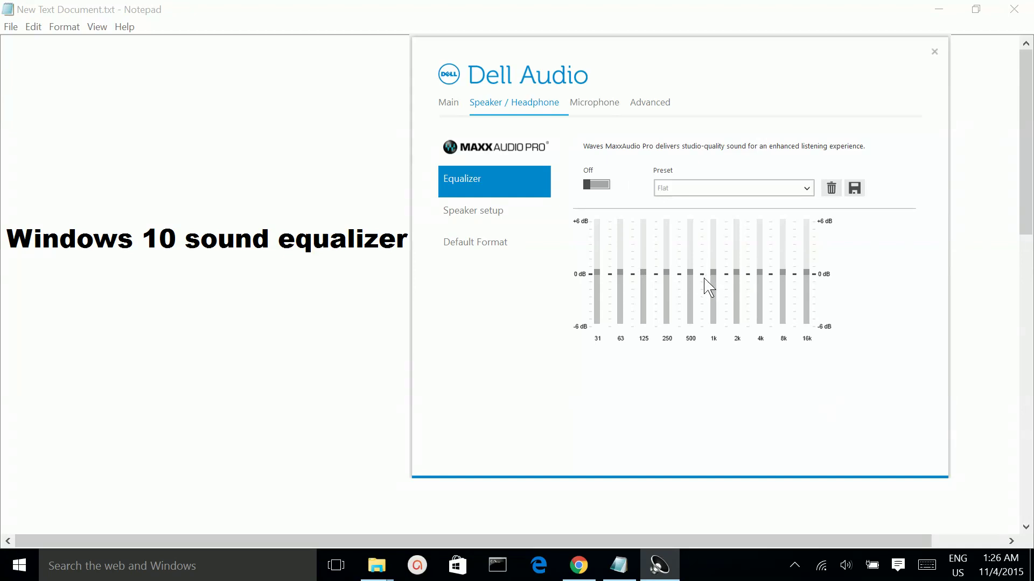